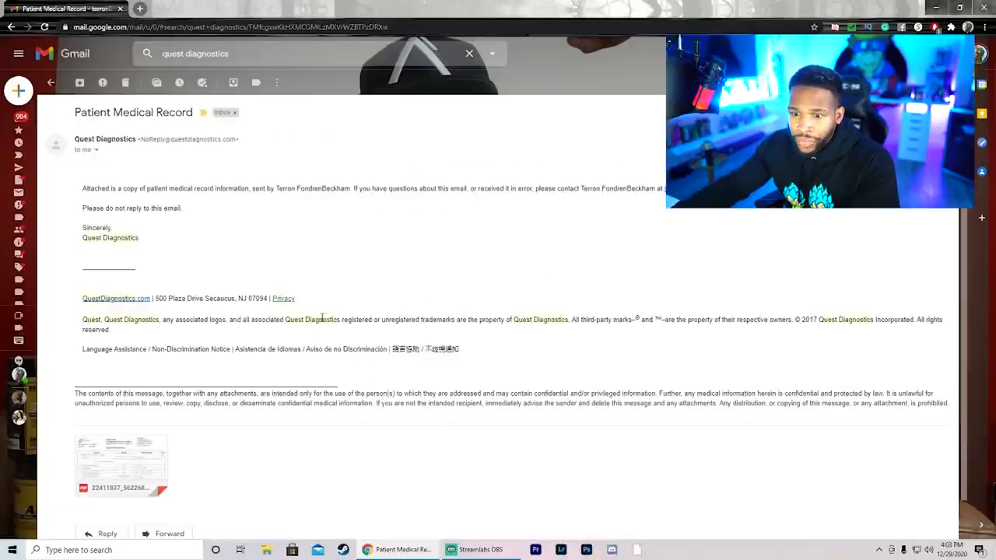
Open the attached Quest Diagnostics lab report PDF in the attachment preview
click(118, 461)
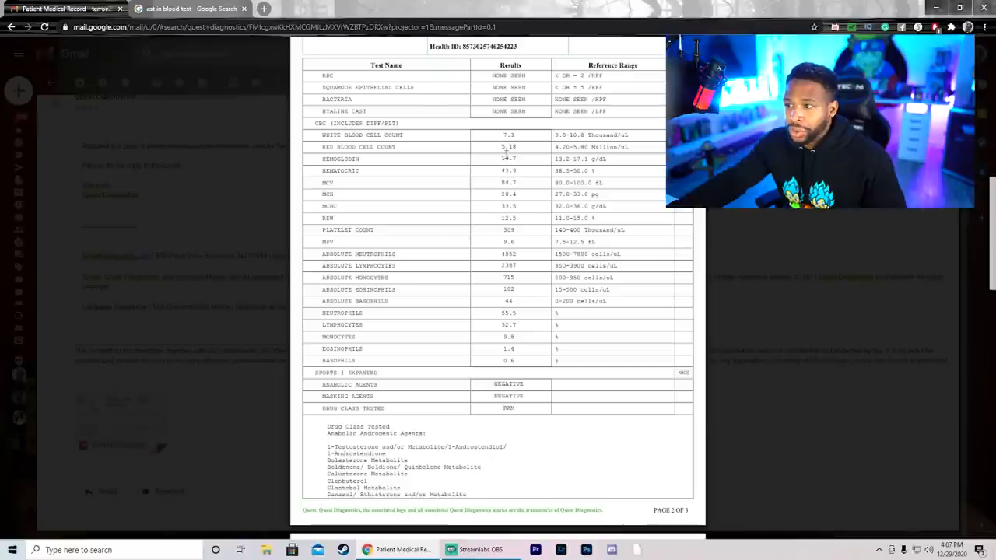
mouse_move(507, 147)
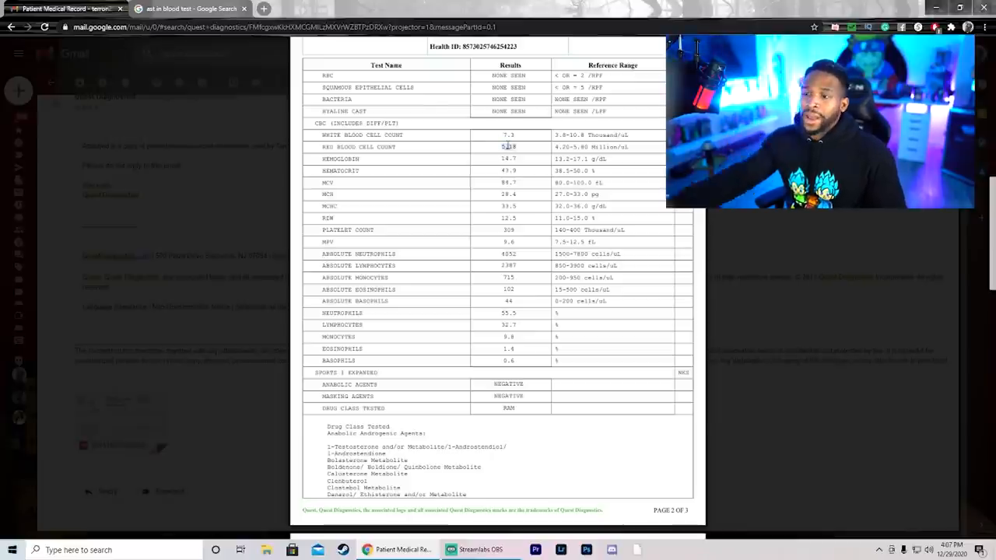
mouse_move(571, 158)
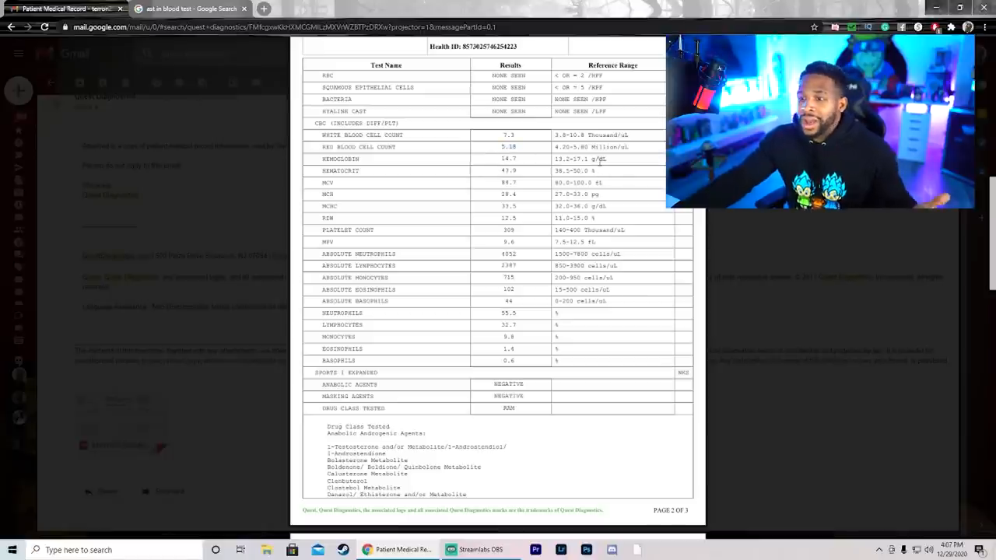
Scroll the report to page 3's anabolic metabolite list and certifying scientist section
scroll(down, 3)
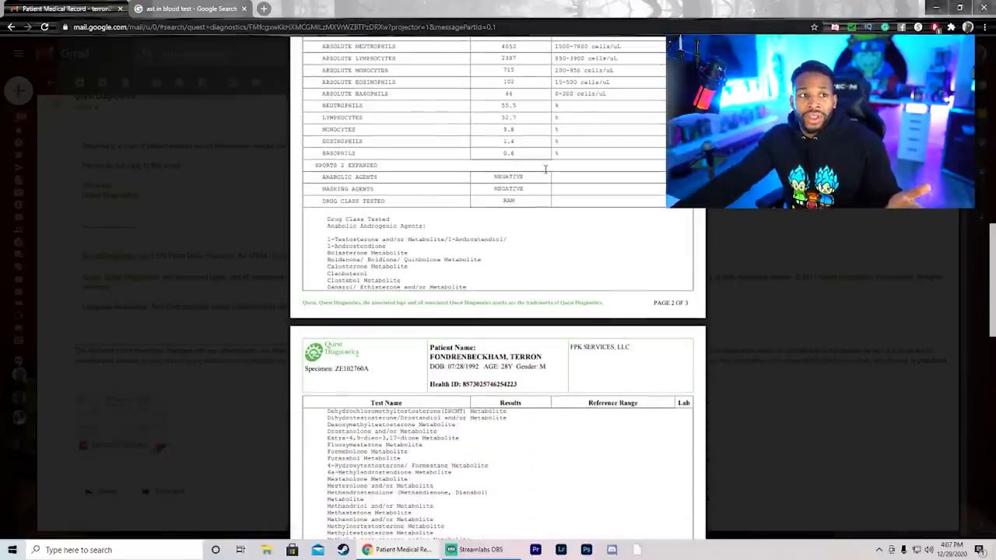
scroll(down, 3)
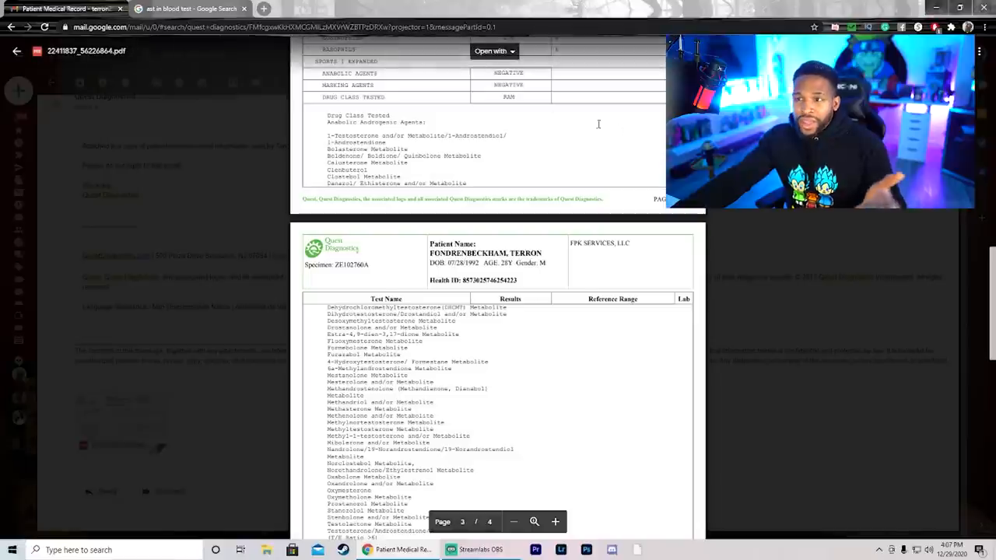
scroll(down, 3)
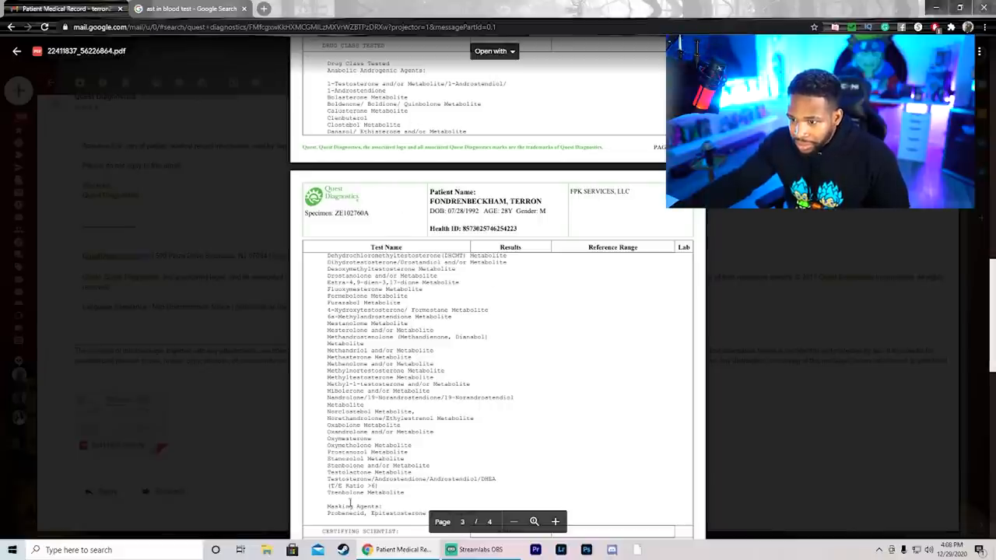
scroll(down, 3)
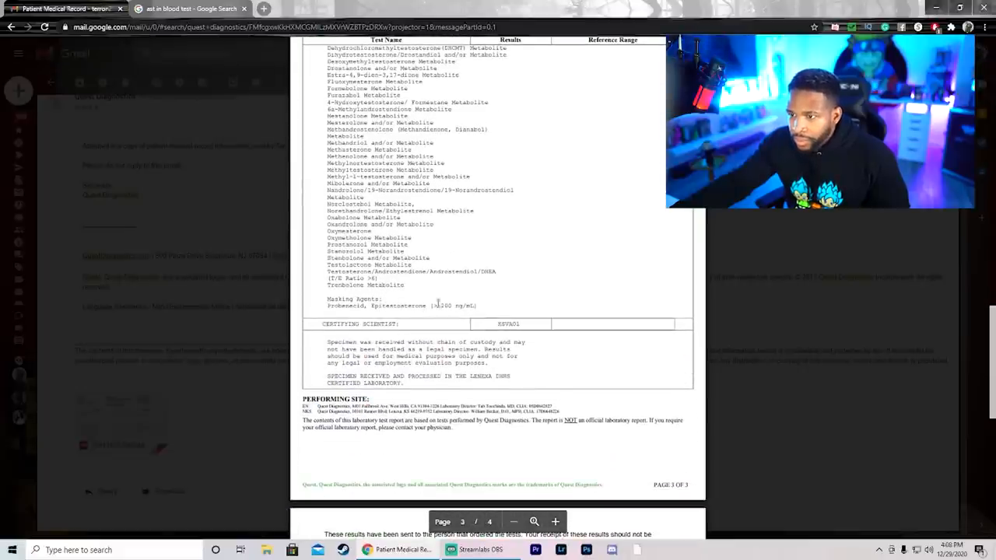
scroll(down, 3)
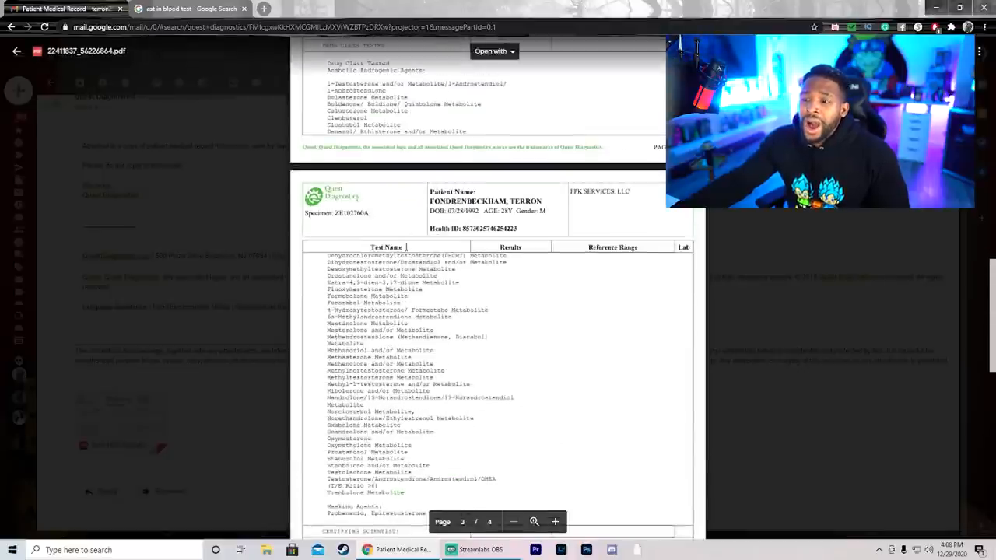
scroll(down, 3)
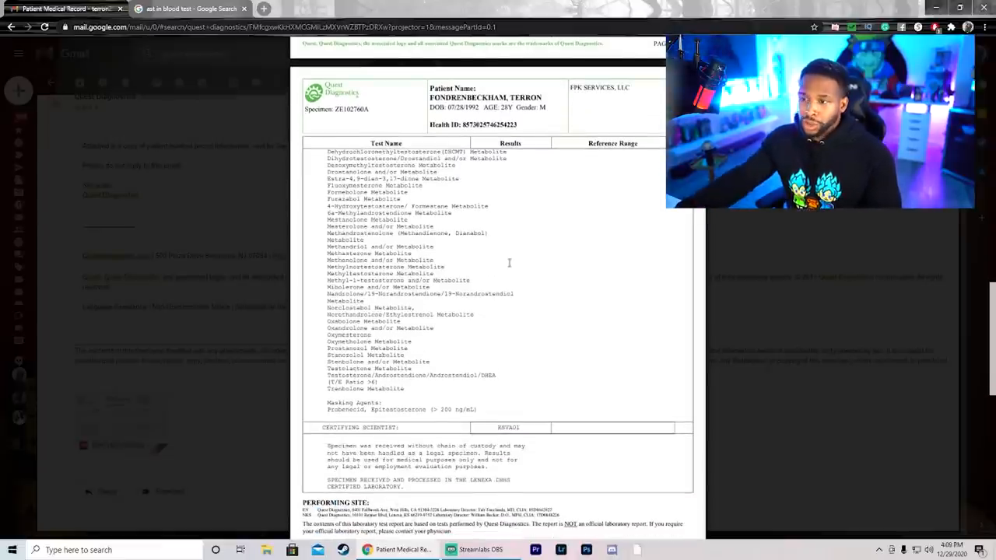
Scroll through the report preview, settling on page 2's blood count and sports-panel results
scroll(down, 3)
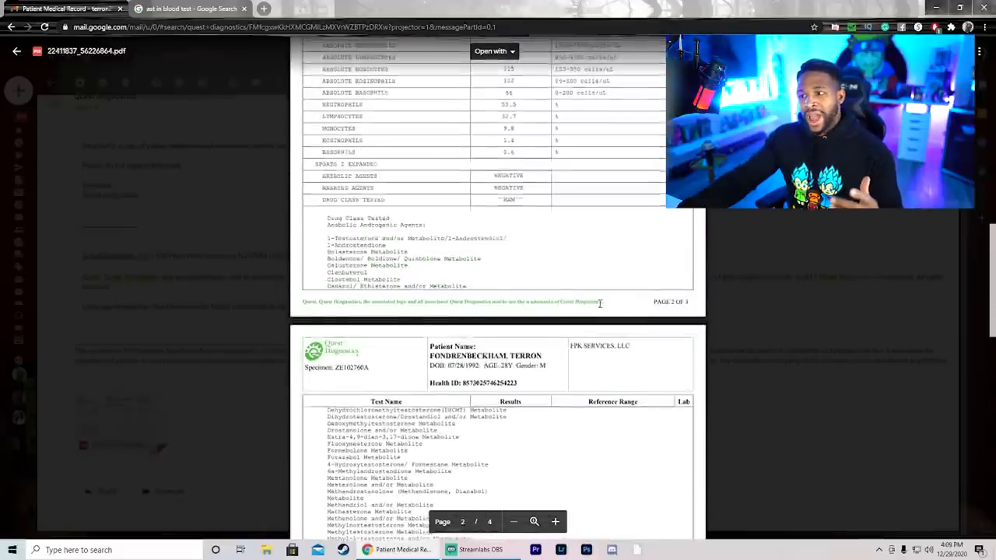
scroll(up, 3)
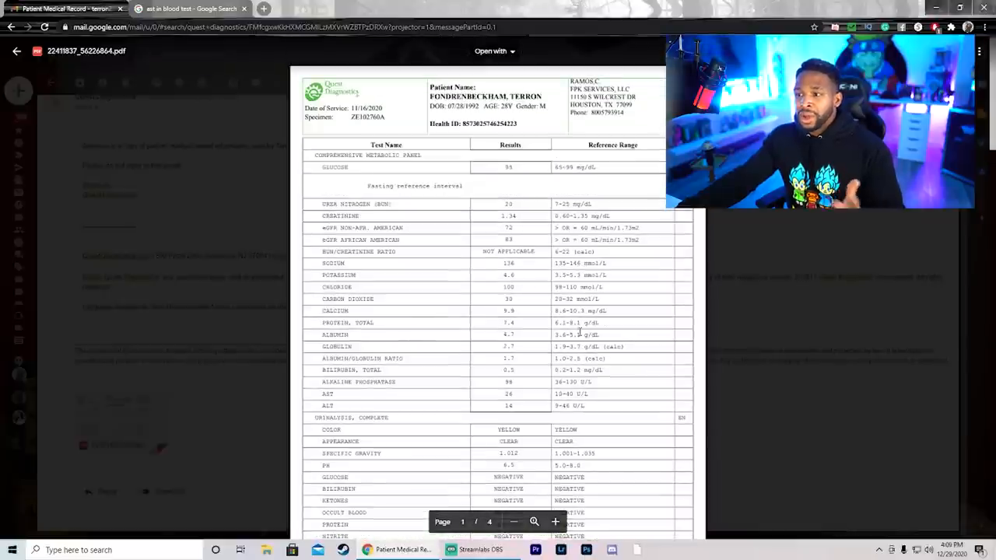
scroll(down, 3)
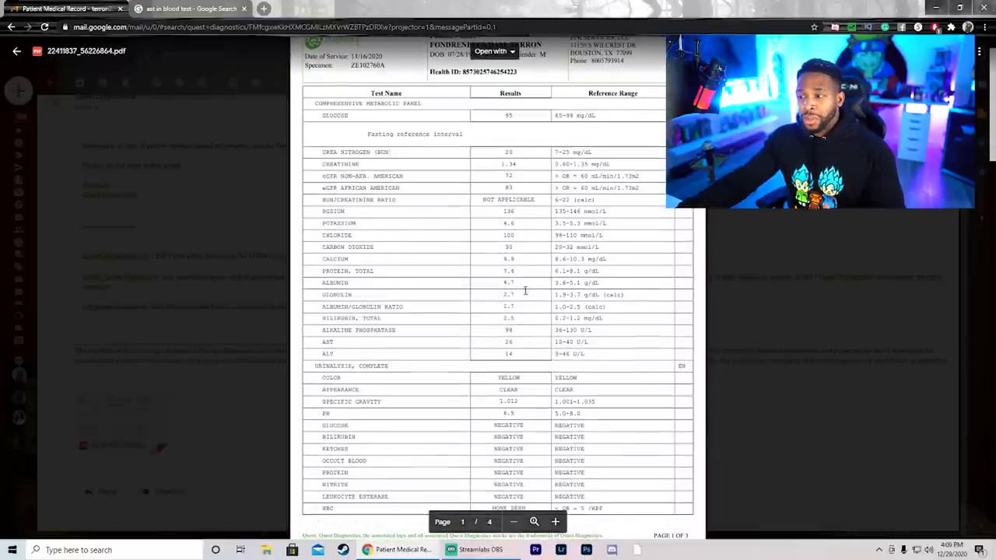
scroll(down, 3)
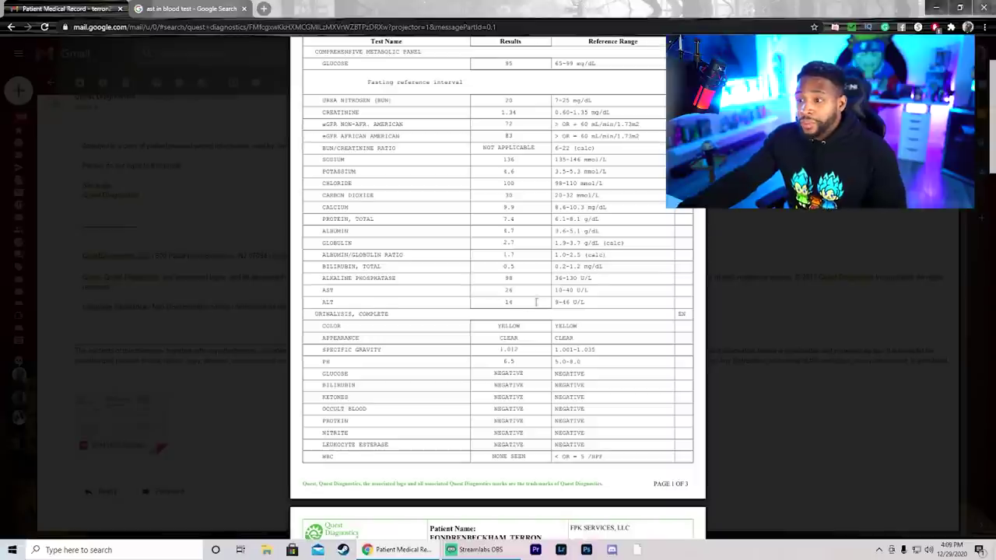
scroll(down, 3)
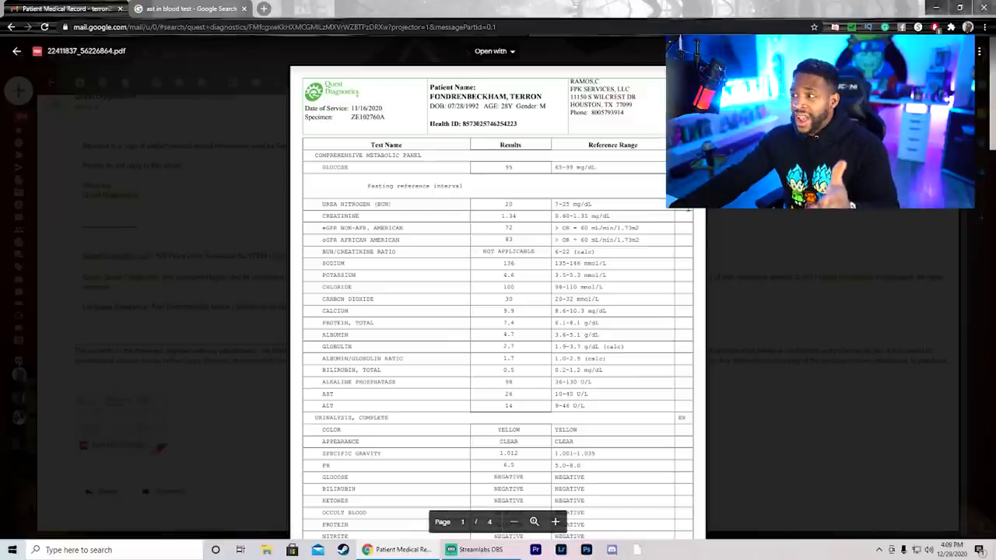
scroll(down, 3)
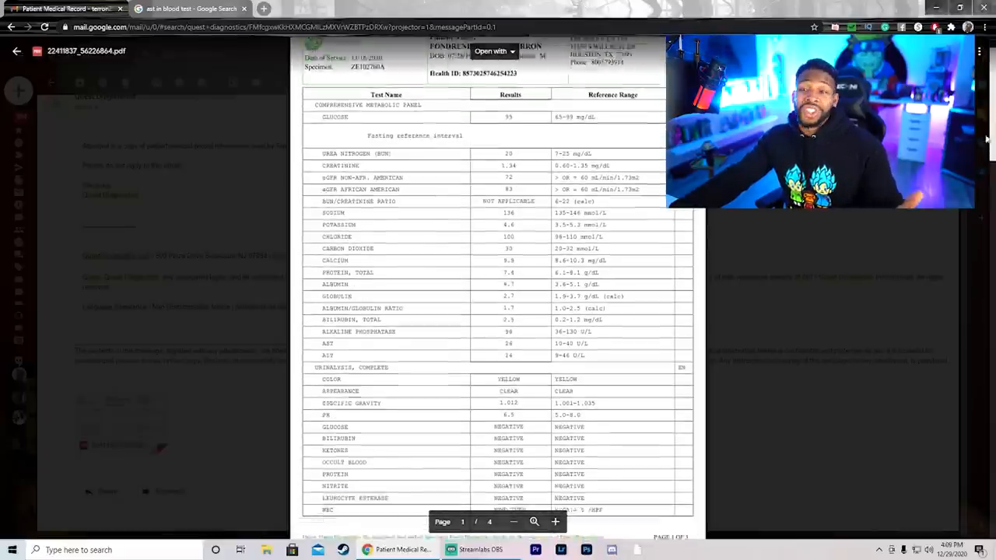
scroll(down, 3)
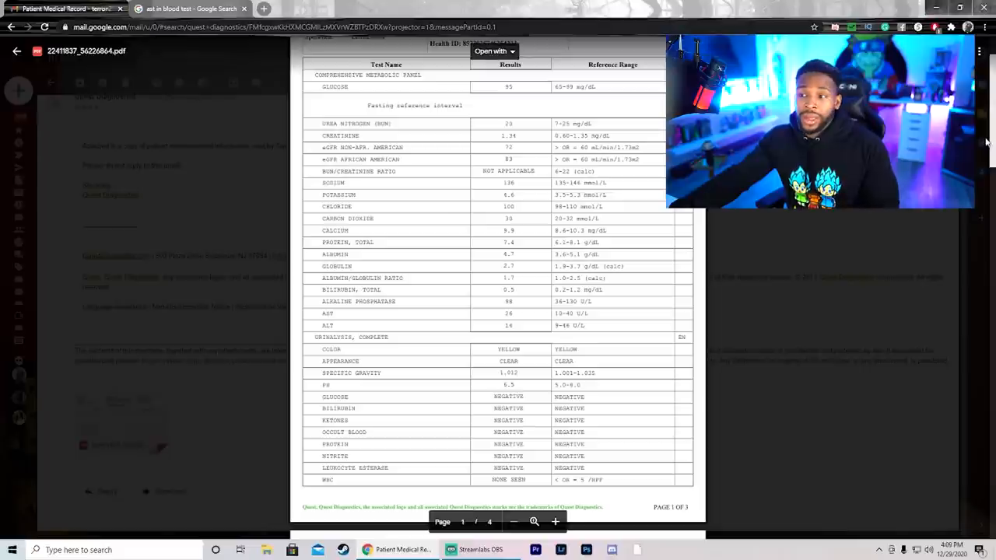
scroll(down, 3)
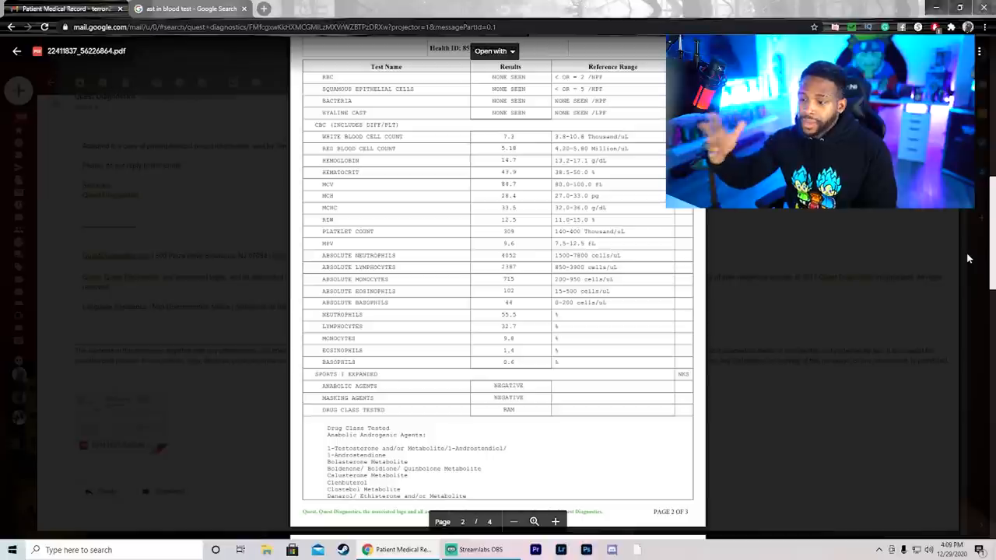
mouse_move(797, 245)
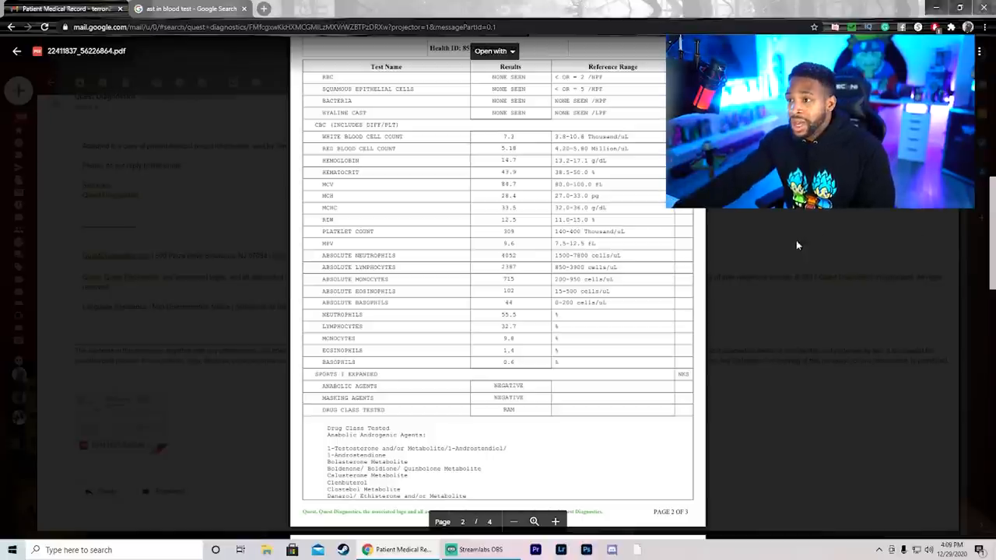
mouse_move(685, 262)
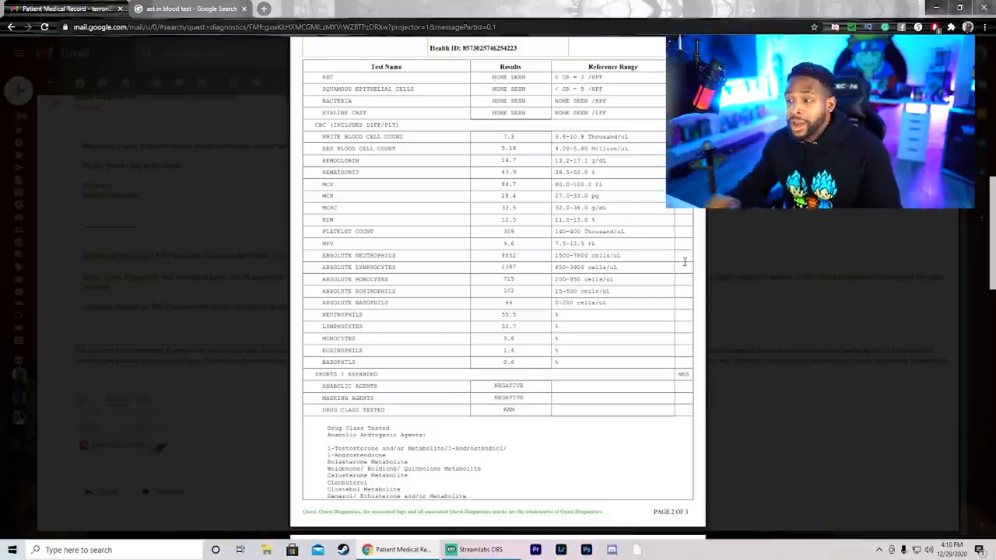
Scroll down to page 3's drug-panel metabolites, masking agents and certifying scientist
scroll(down, 3)
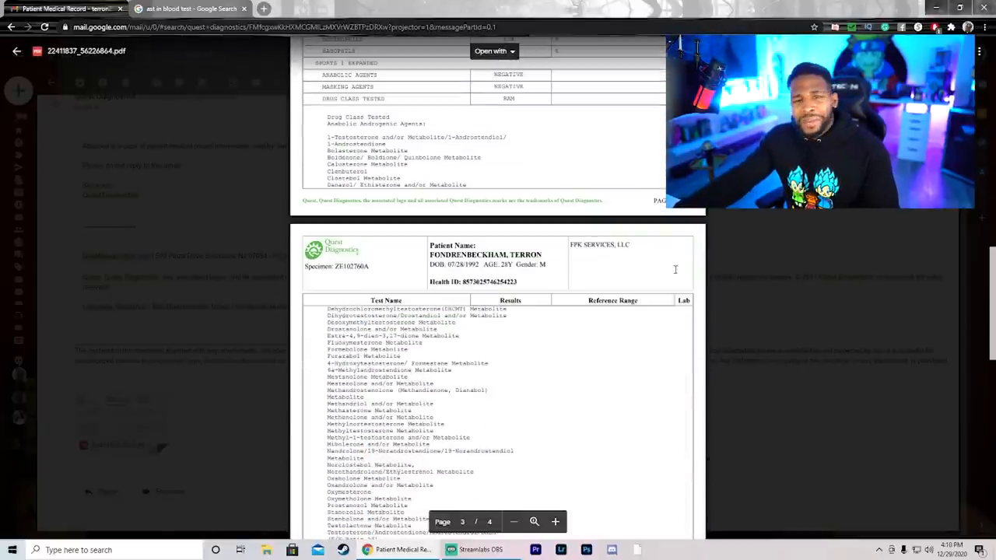
scroll(down, 3)
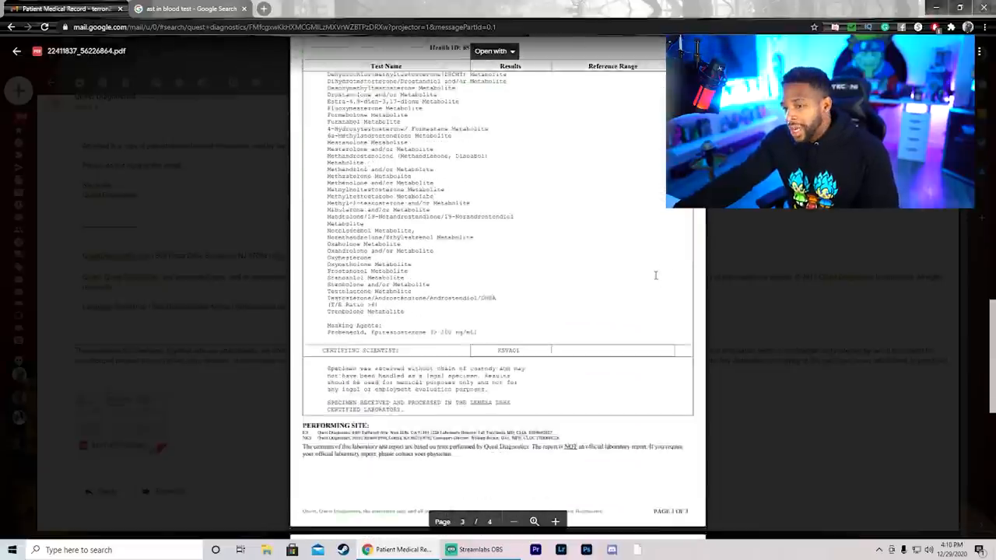